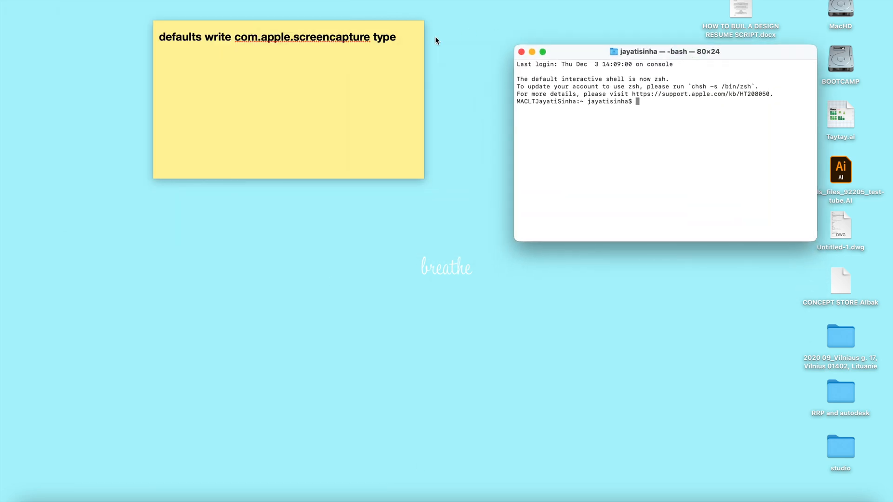
Copy the 'defaults write com.apple.screencapture type' command from the sticky note
{"action": "left_click", "coordinate": [211, 36]}
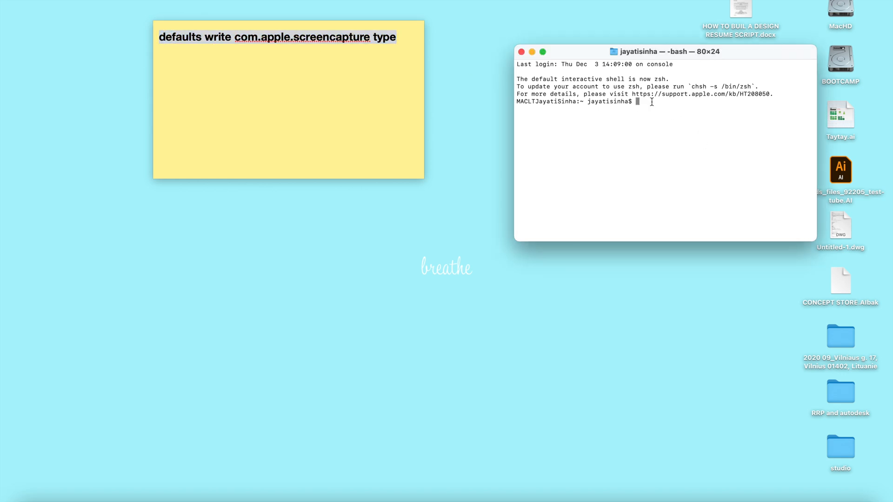
Enter 'defaults write com.apple.screencapture type J' to save screenshots as JPG
{"action": "type", "text": "defaults write com.apple.screencapture type"}
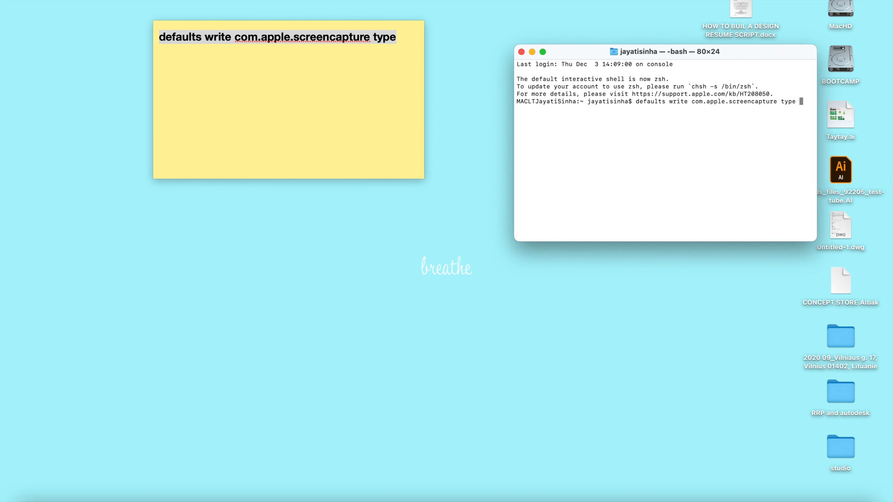
{"action": "type", "text": "J"}
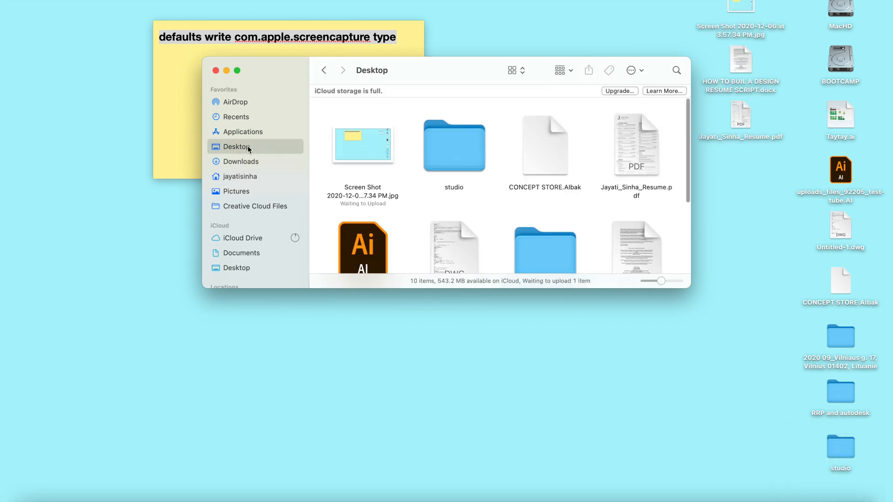
Select the new Screen Shot .jpg file on the Desktop to confirm its format
{"action": "left_click", "coordinate": [362, 145]}
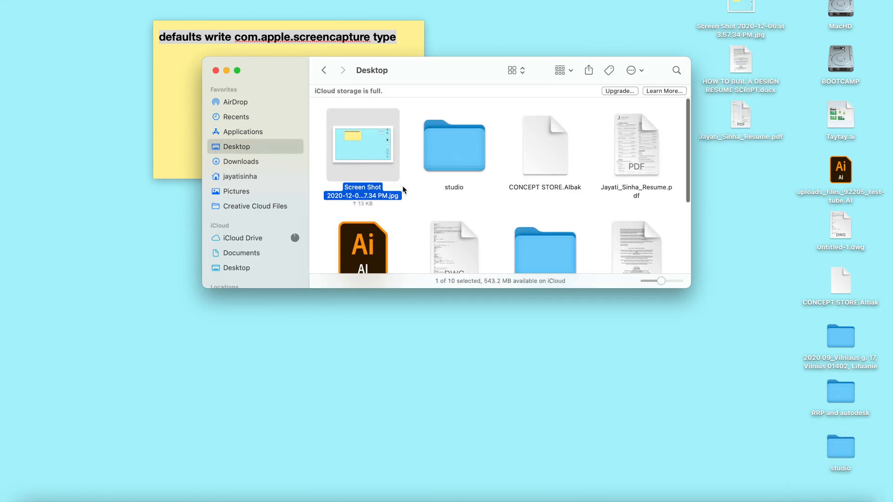
{"action": "mouse_move", "coordinate": [392, 195]}
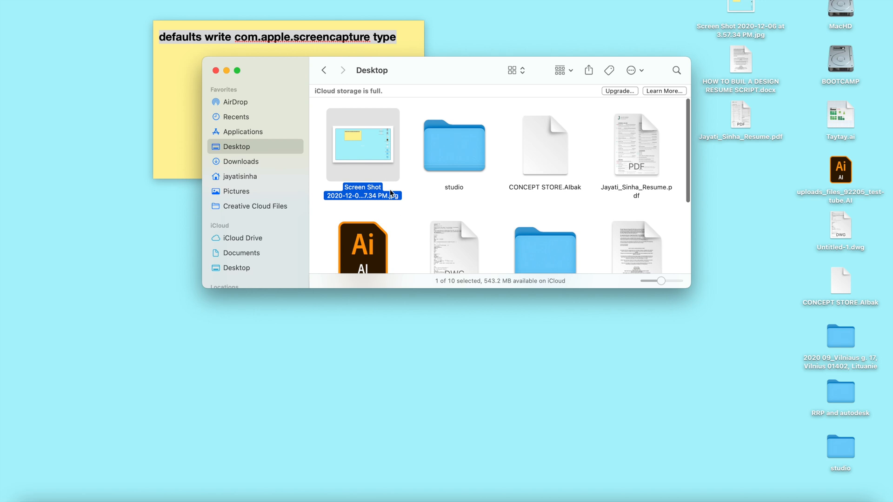
{"action": "mouse_move", "coordinate": [393, 212]}
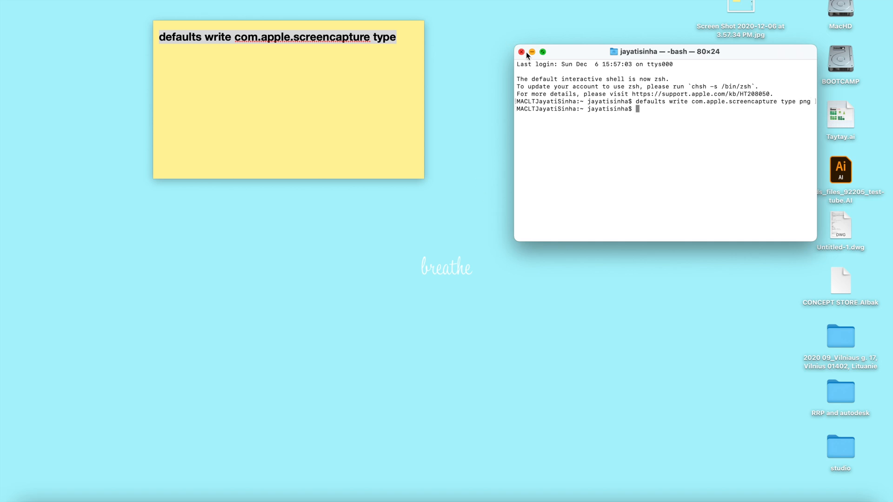
Close the Terminal window after setting the screenshot type back to png
{"action": "left_click", "coordinate": [525, 51]}
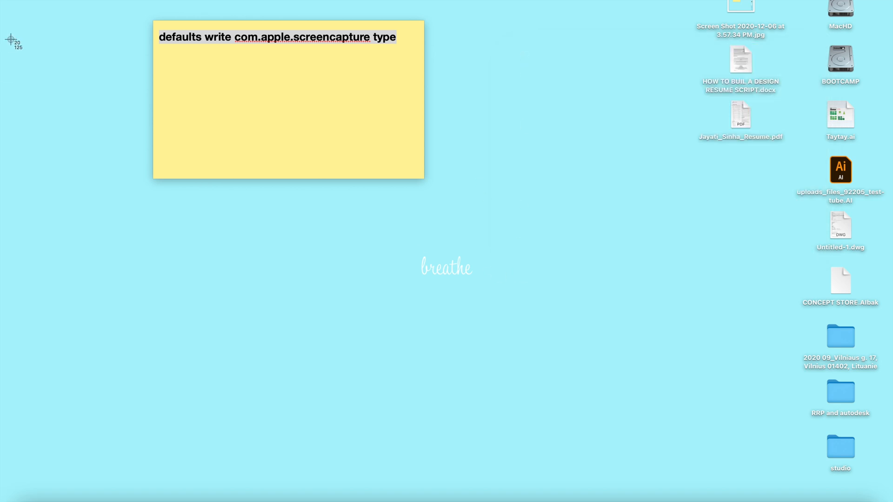